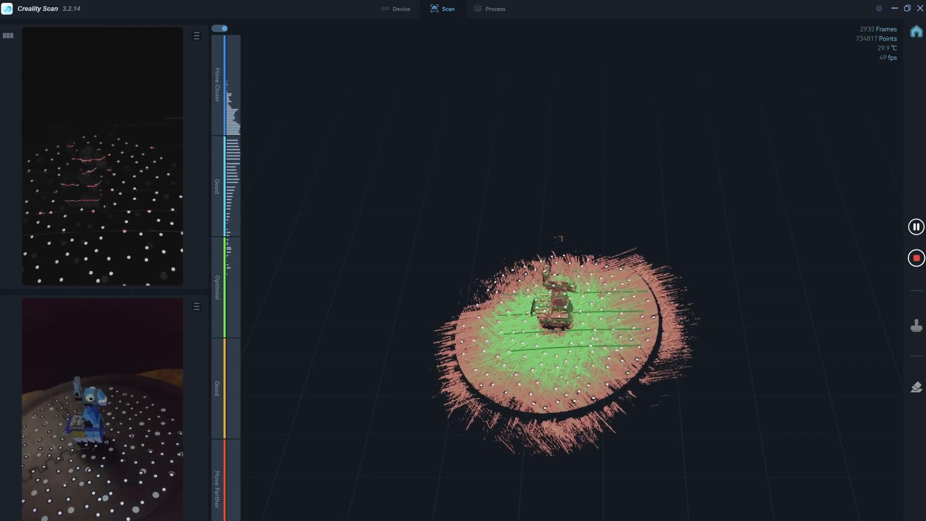
Stop scanning the llama so the merging view lists Scan_1, Scan_2 and Scan_3.
click(503, 9)
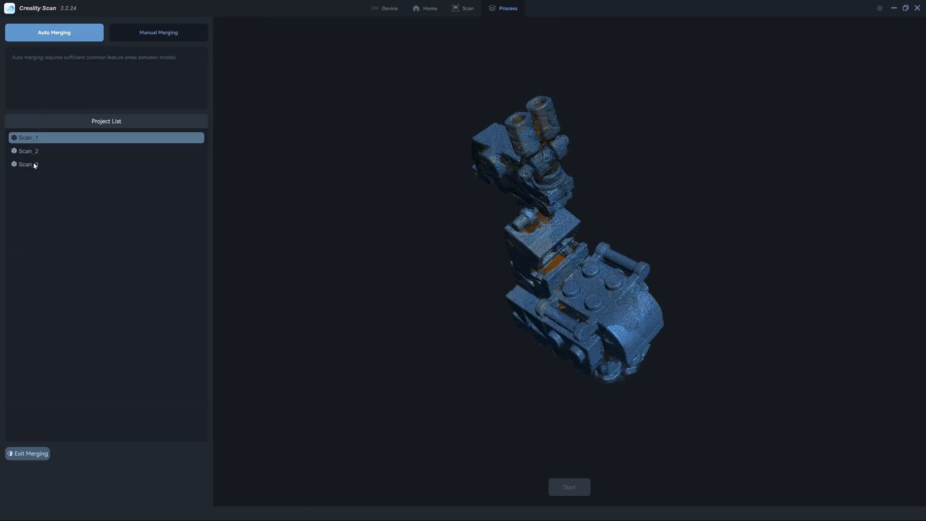
Manually merge all scans, with Scan_2 fixed and Scan_3 floating, via matched point pairs.
click(28, 164)
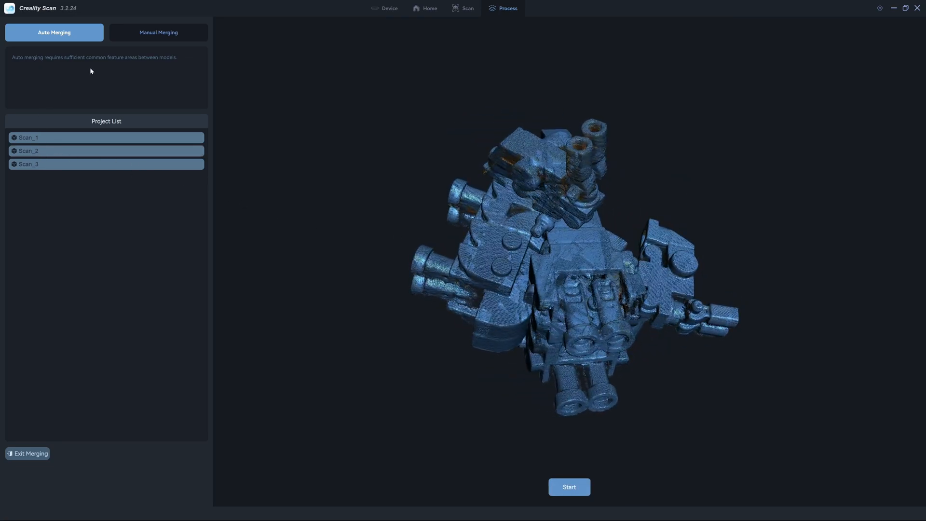
click(158, 32)
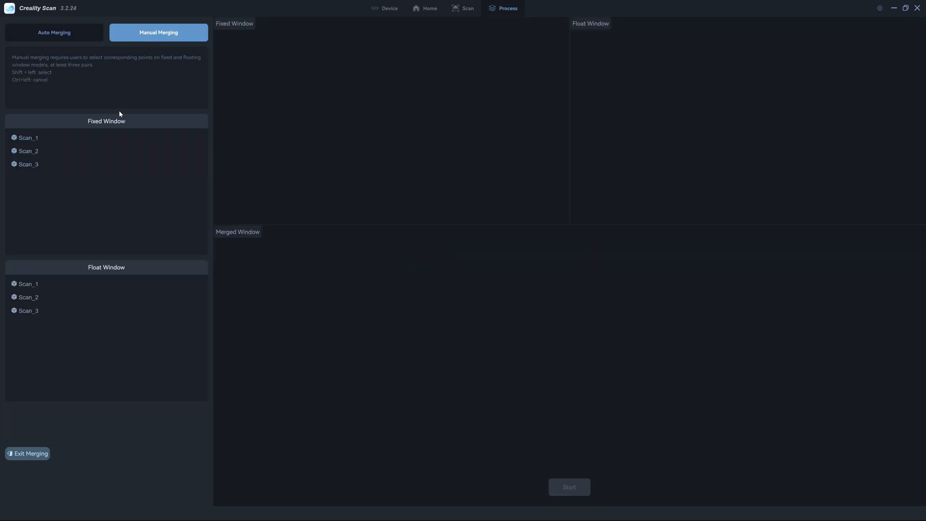
click(28, 151)
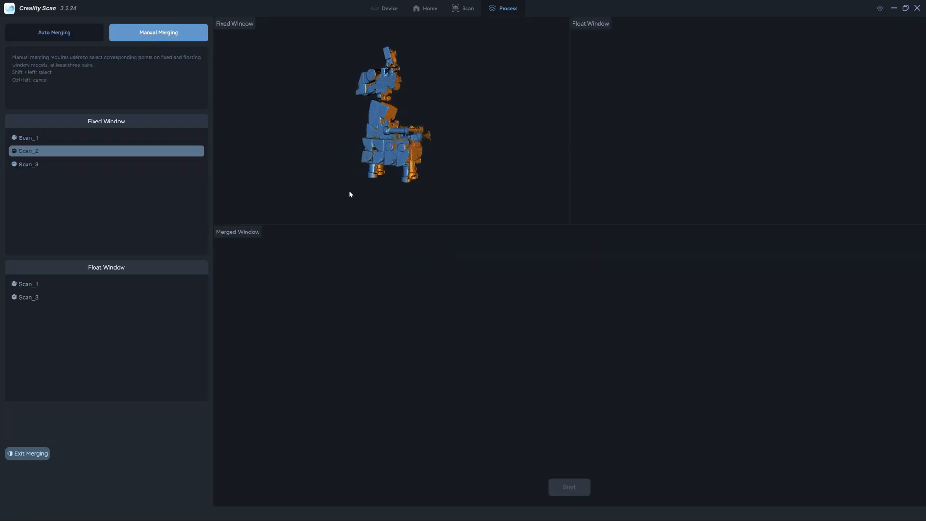
click(28, 298)
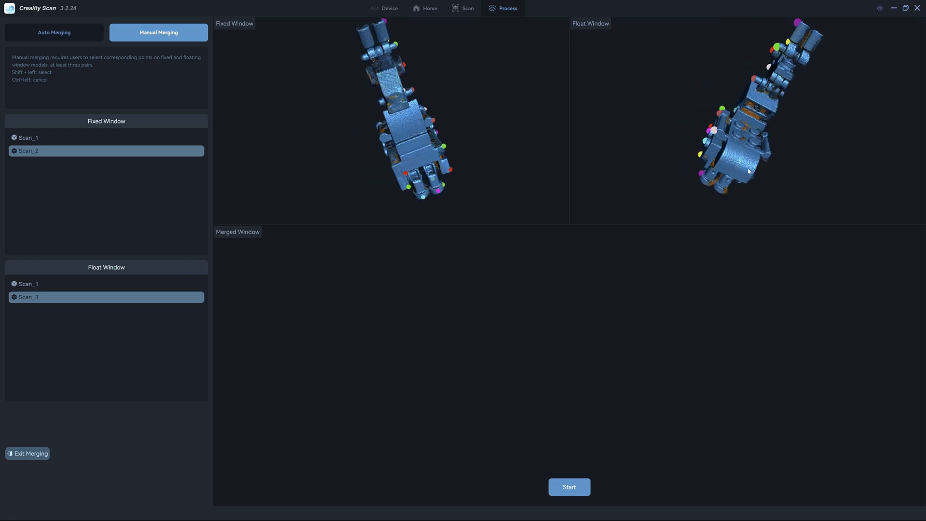
click(568, 486)
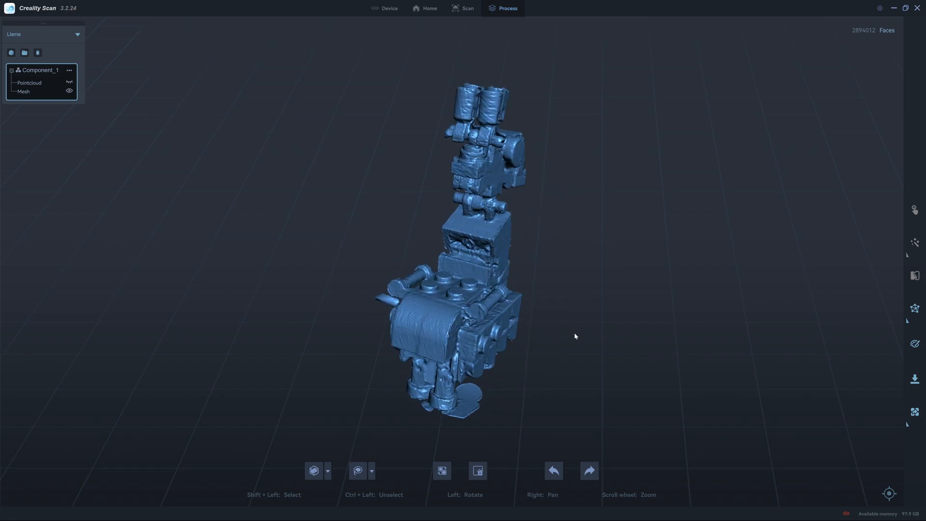
Inspect the merged llama mesh from the side and apply Color Mapping to texture it.
drag(575, 336, 431, 298)
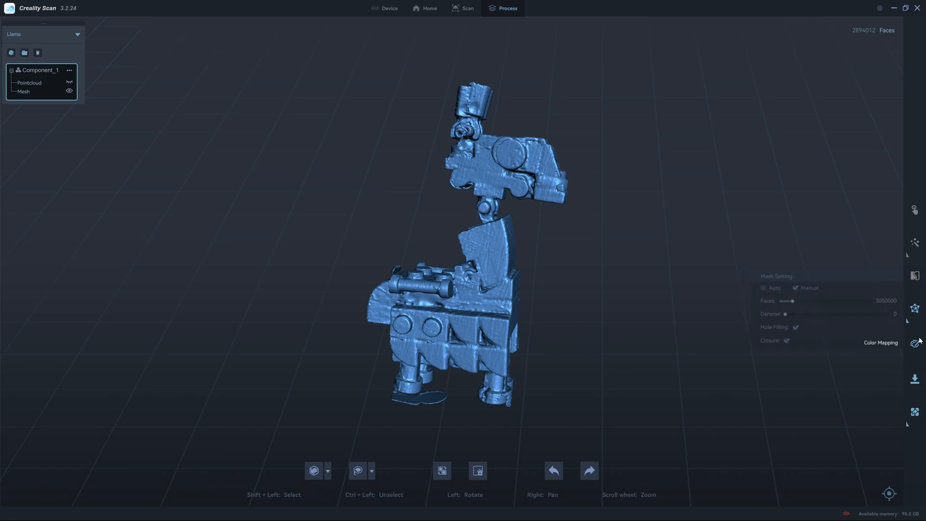
click(880, 342)
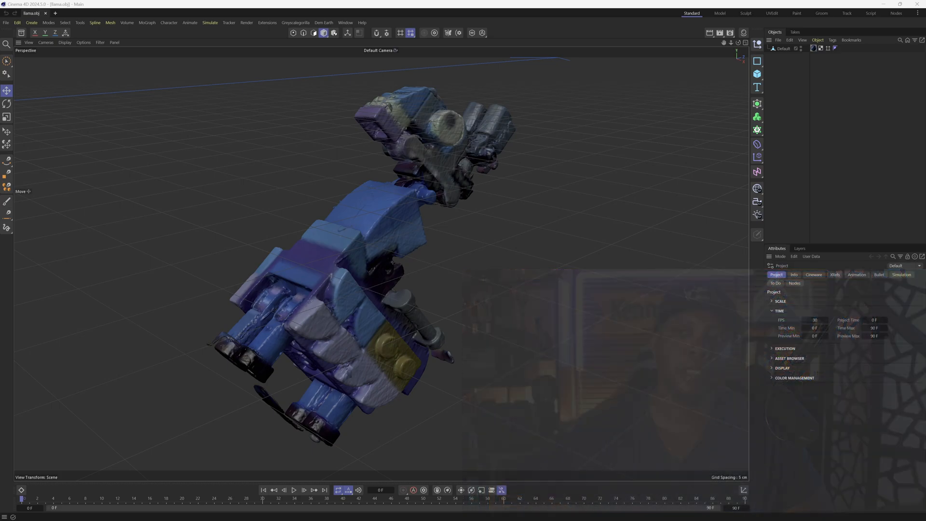
Center the llama's axis on its points with Axis Center, then check its position values.
click(783, 48)
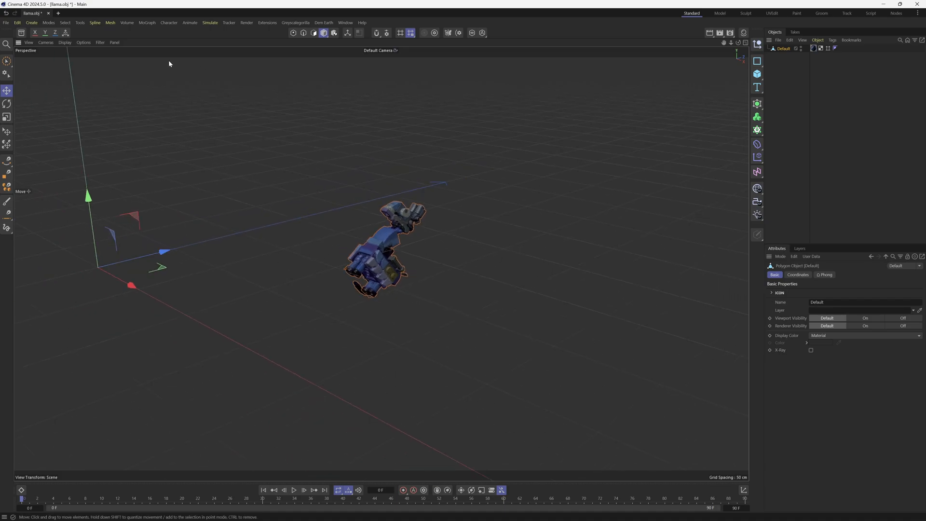
click(79, 23)
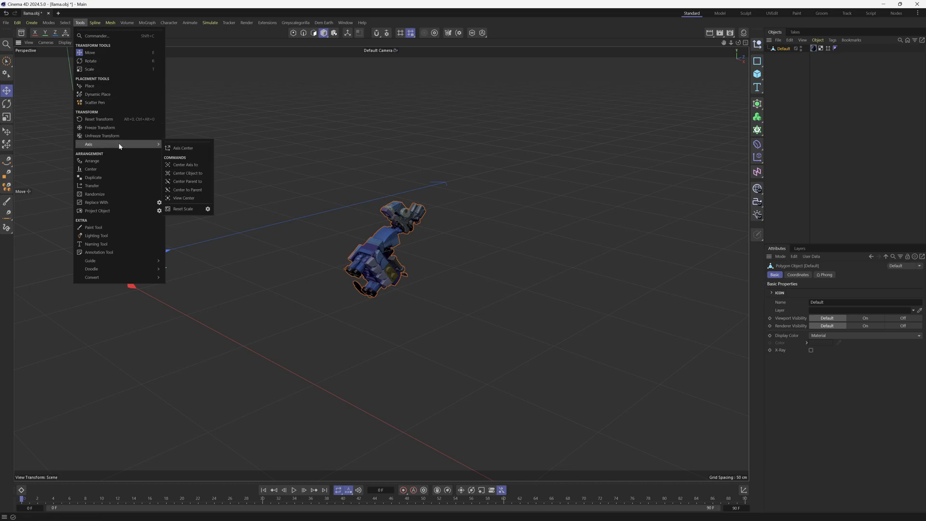
click(182, 147)
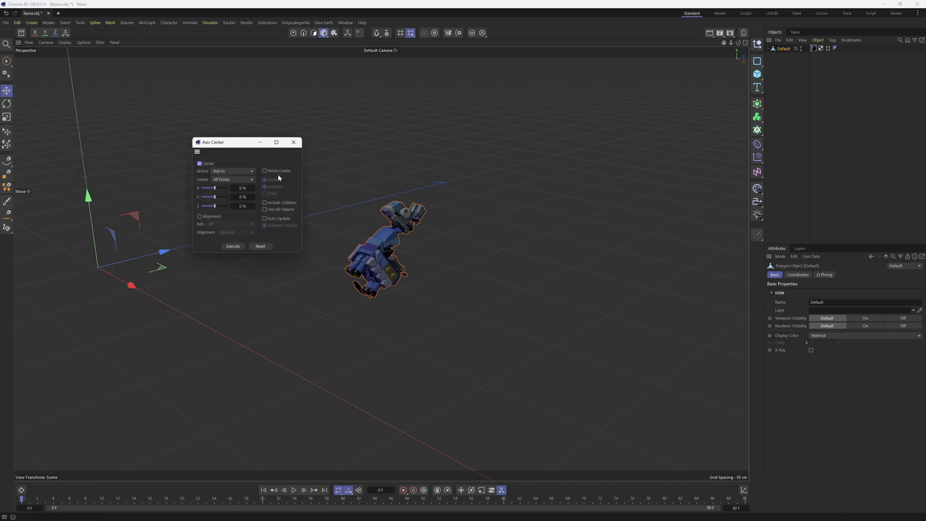
click(266, 171)
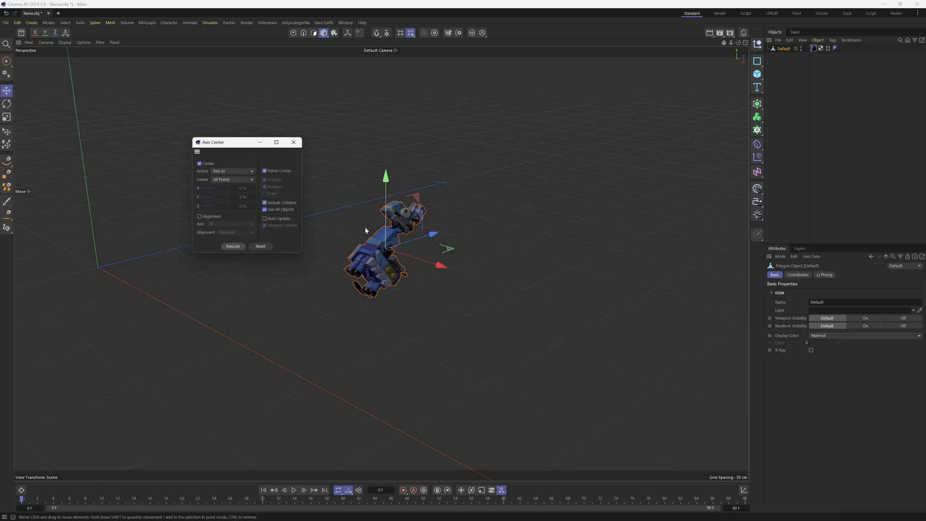
click(293, 142)
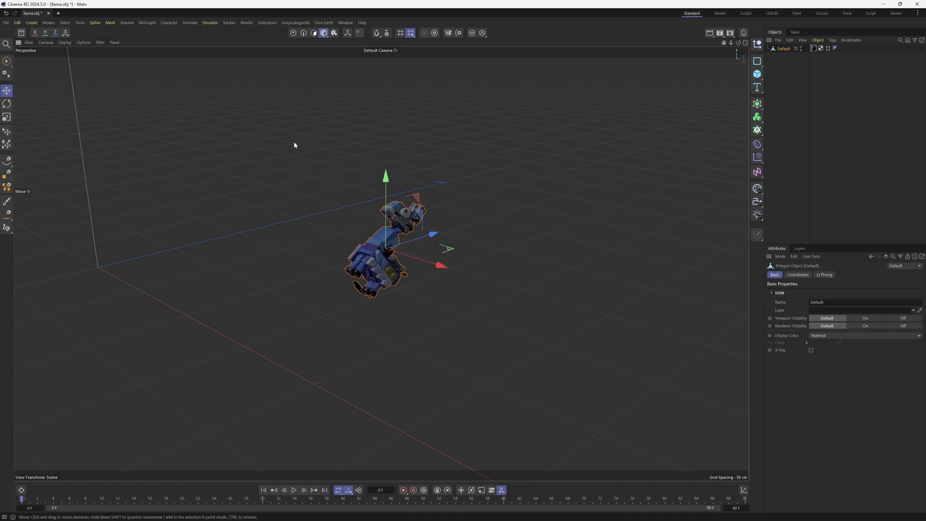
click(798, 274)
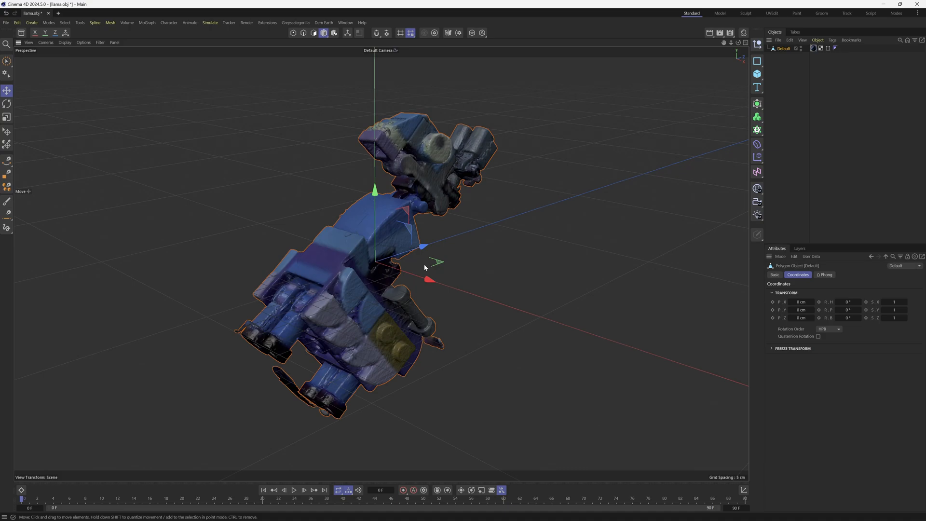
mouse_move(428, 268)
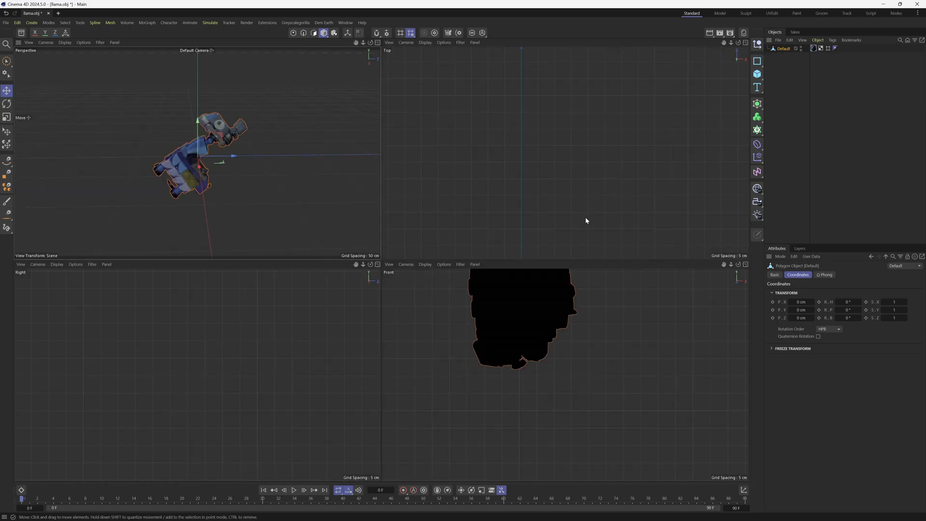
mouse_move(606, 362)
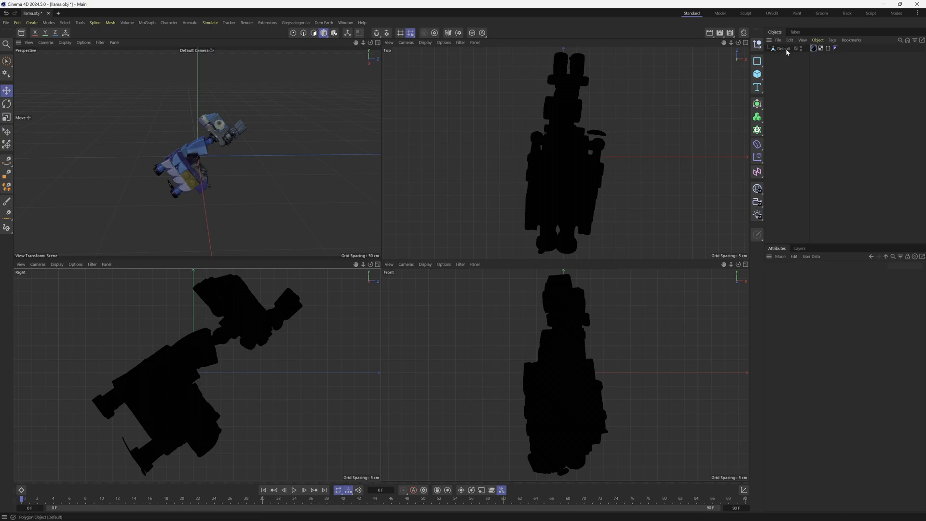
Select the llama object and switch to the Rotate tool to stand it upright.
click(784, 48)
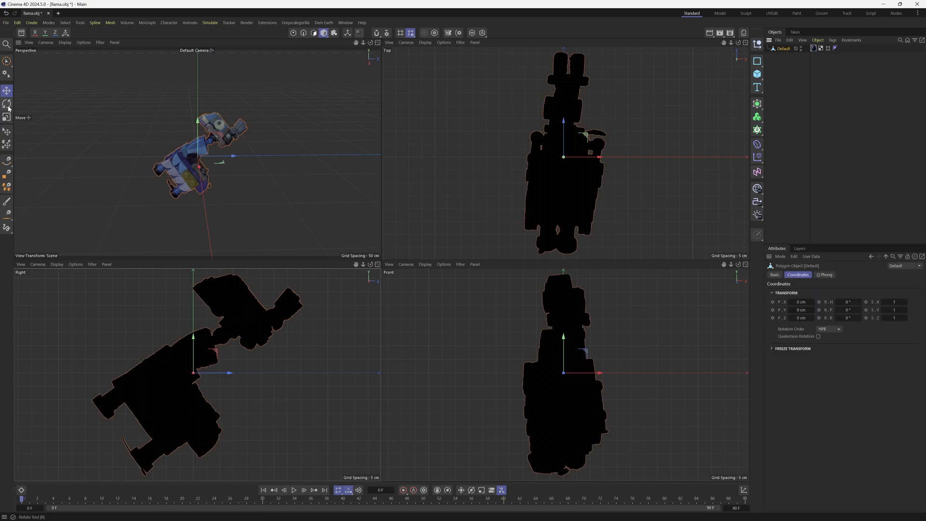
click(8, 105)
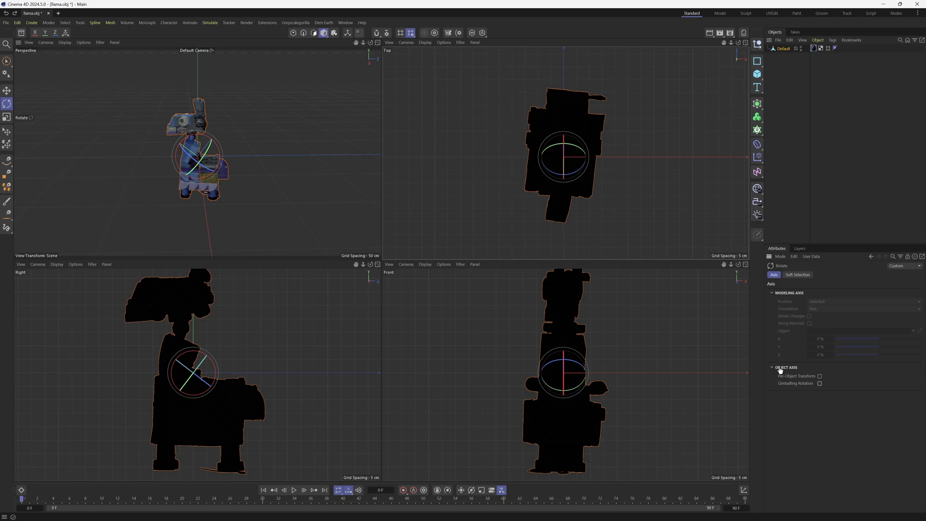
mouse_move(790, 387)
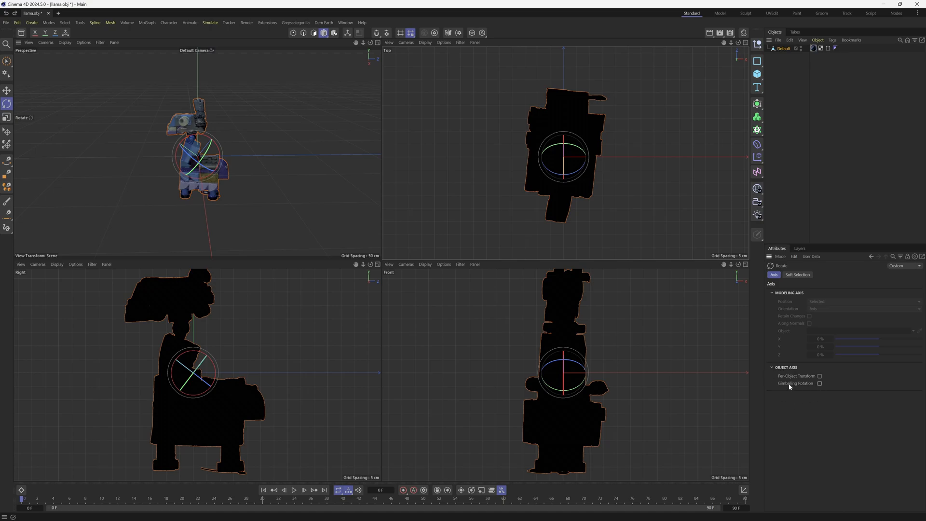
Enable Gimbaling Rotation, return to the perspective view, and activate polygon Brush Selection.
click(821, 384)
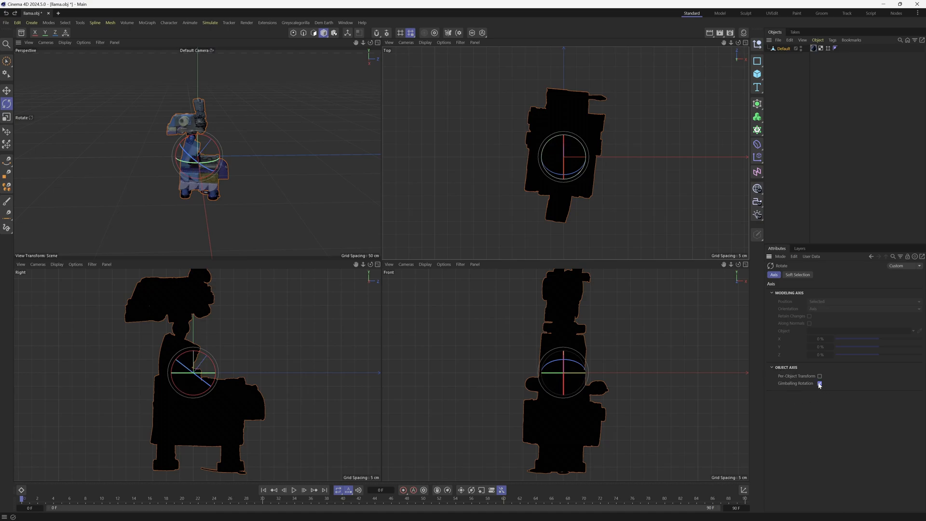
click(820, 383)
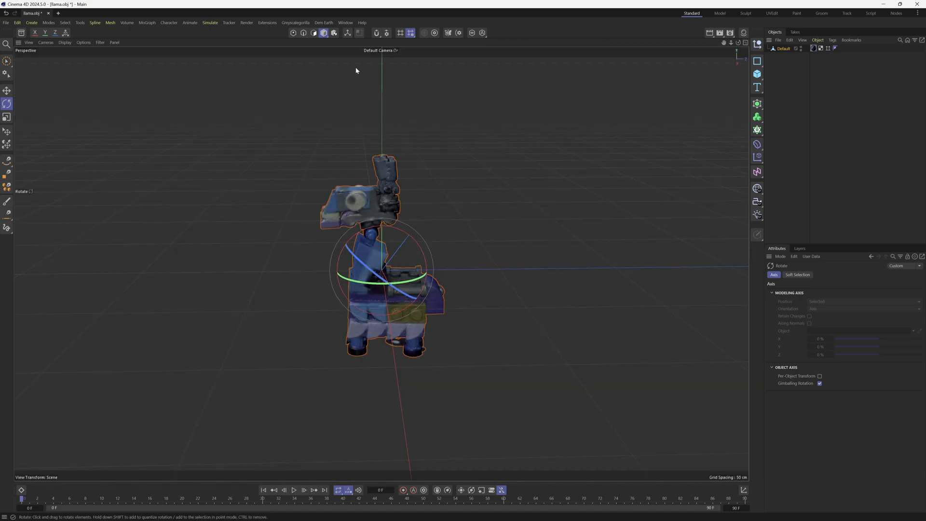
click(267, 22)
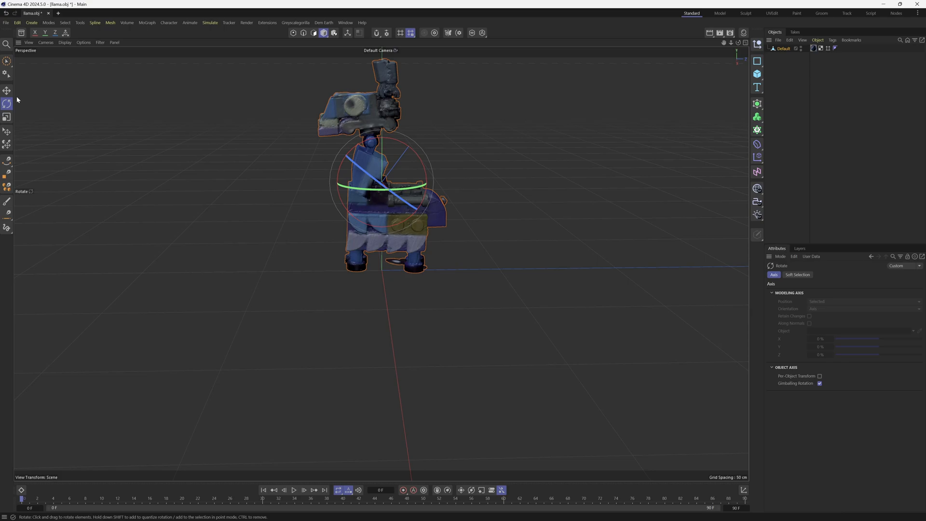
click(6, 61)
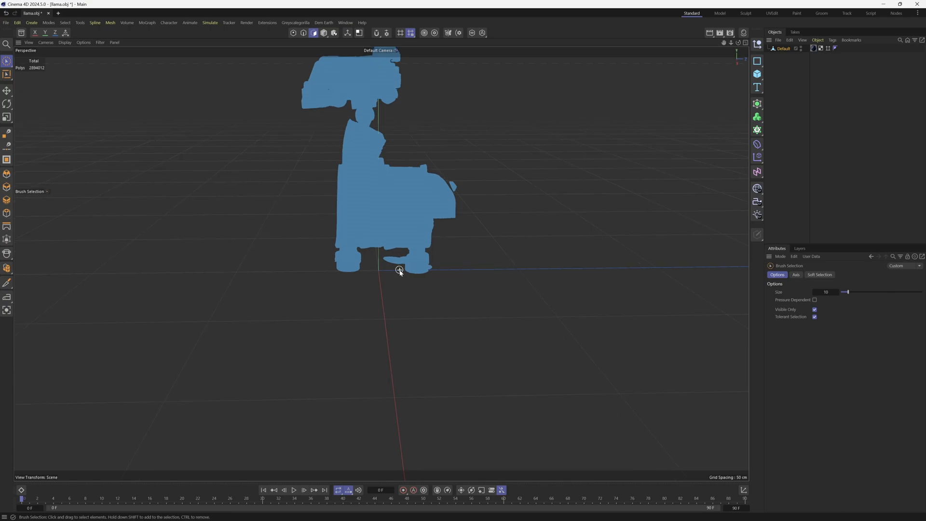
Enlarge the selection brush, paint-select the base plate polygons, and frame the whole llama.
scroll(down, 3)
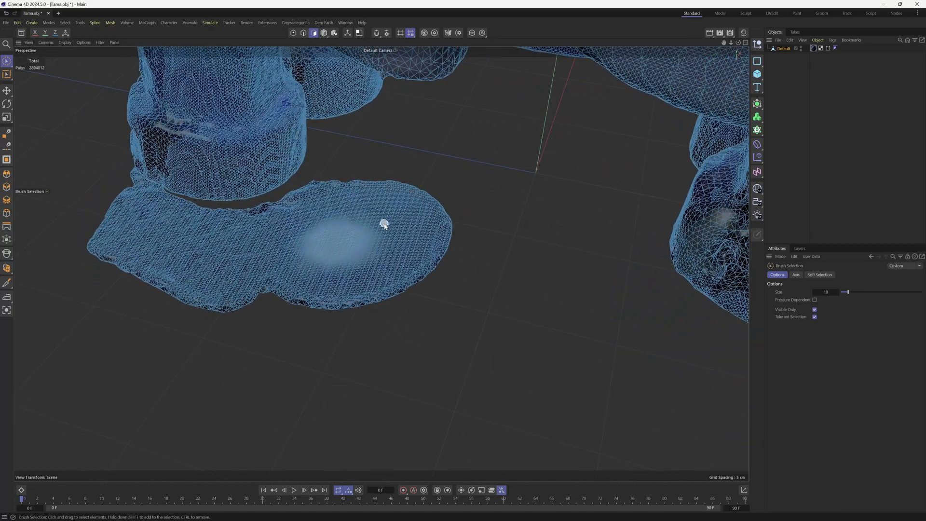
drag(847, 292, 866, 292)
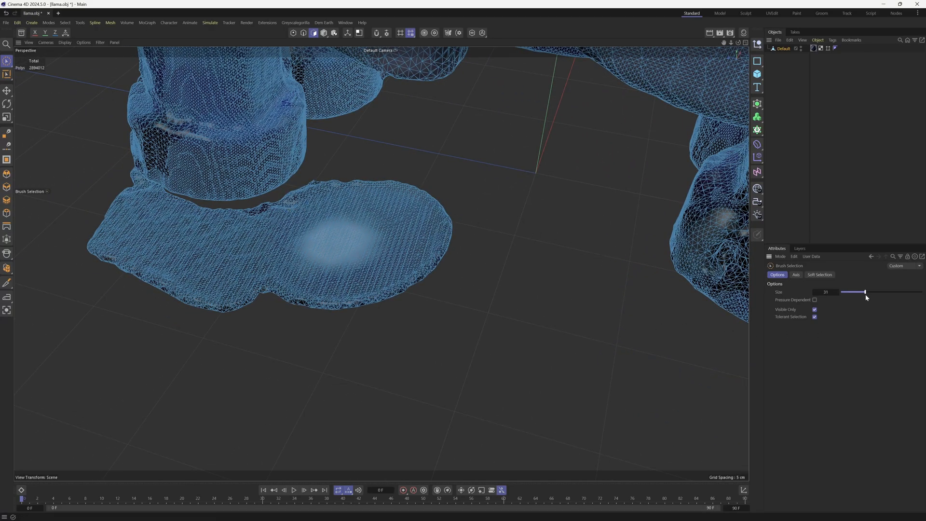
drag(865, 292, 883, 292)
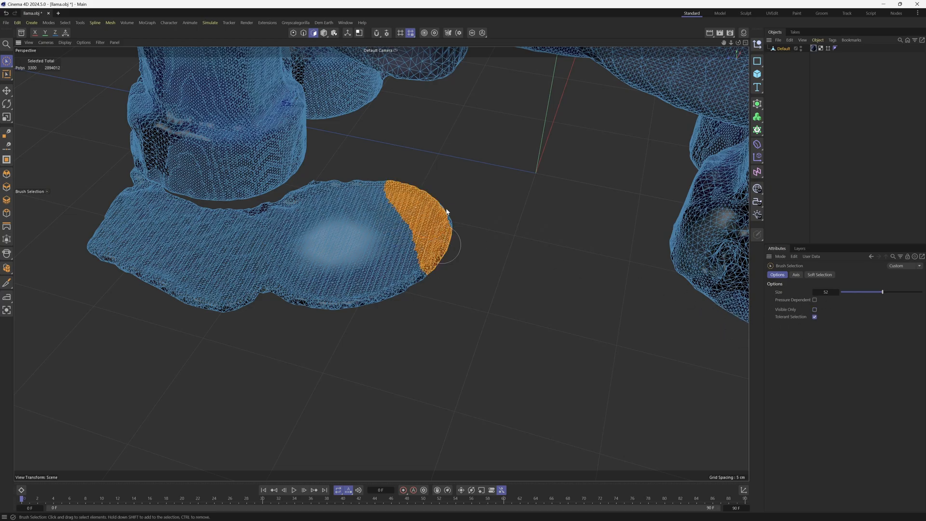
drag(446, 212, 357, 253)
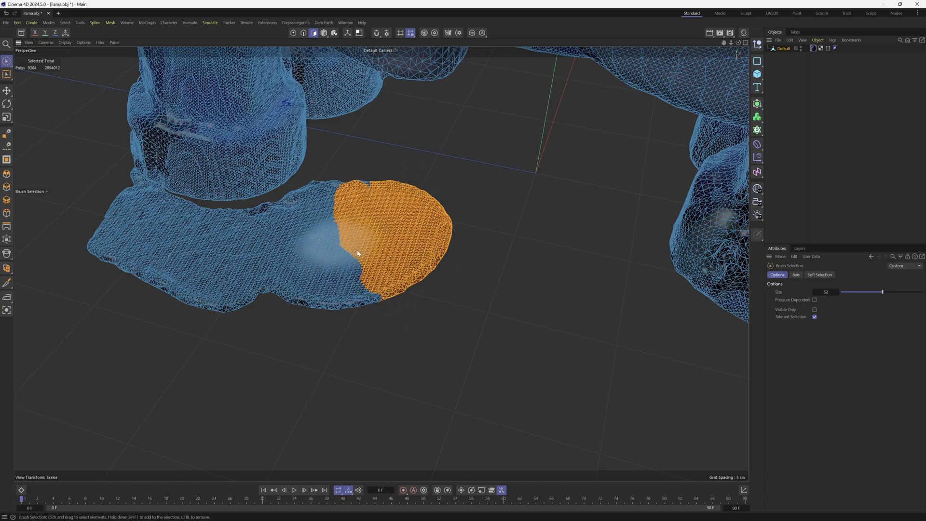
drag(358, 253, 293, 216)
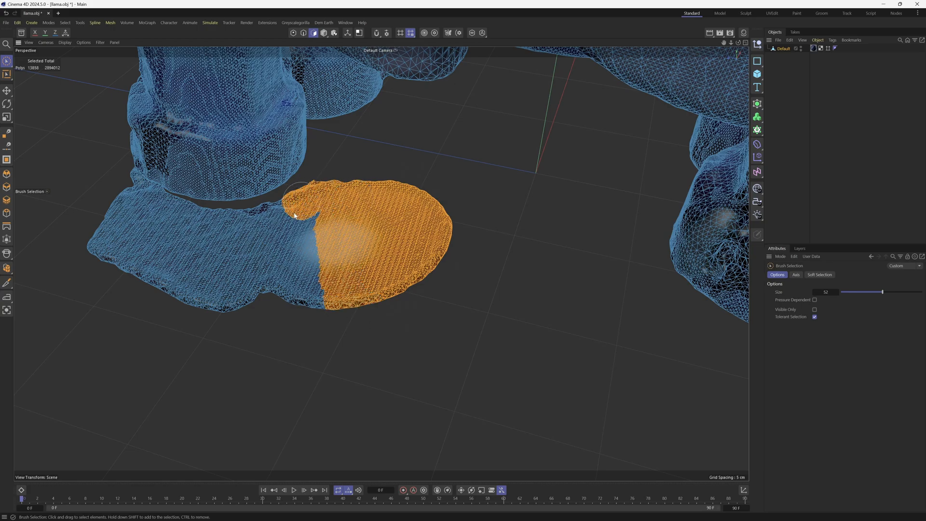
drag(289, 213, 127, 221)
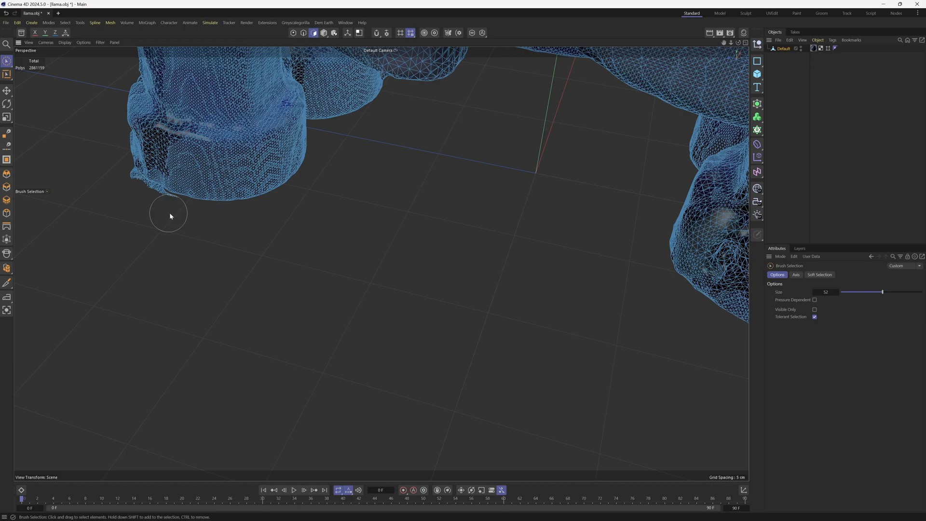
drag(169, 201, 156, 210)
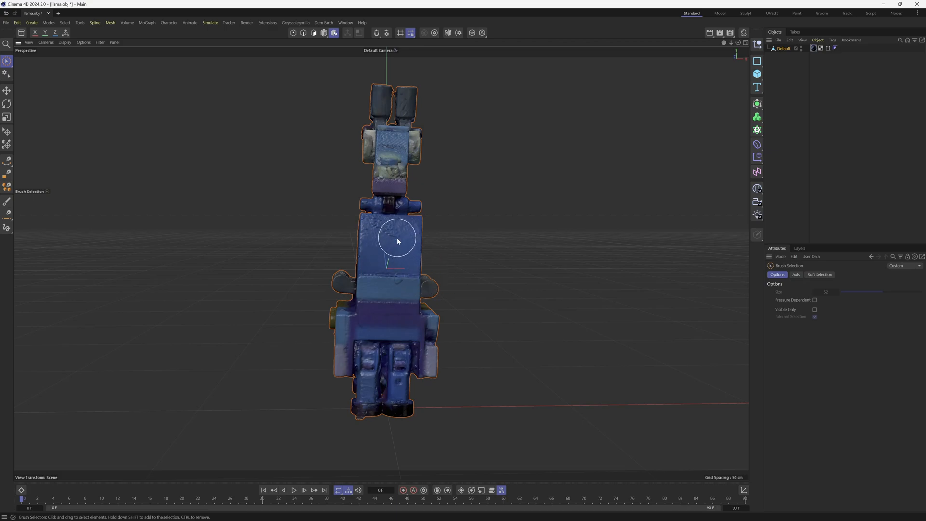
Stroke the llama body with the Smooth brush in the Sculpt layout.
click(745, 13)
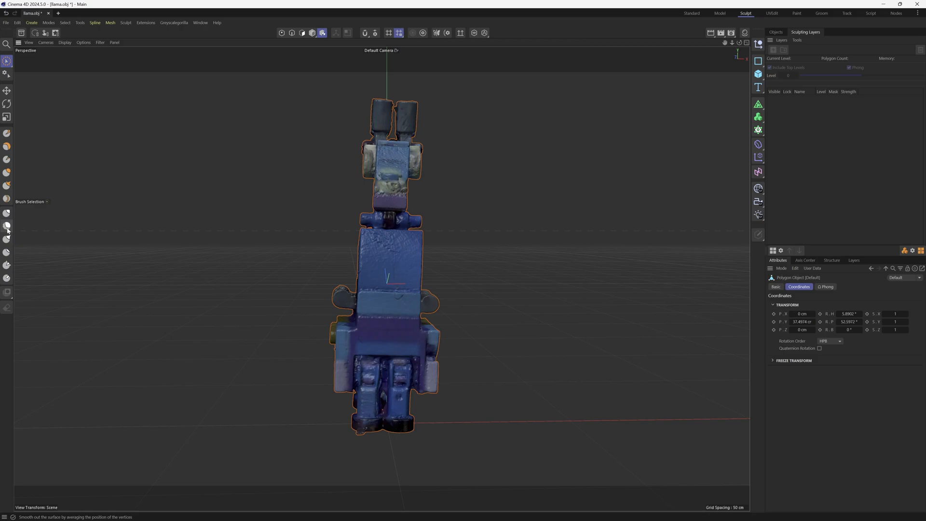
click(7, 225)
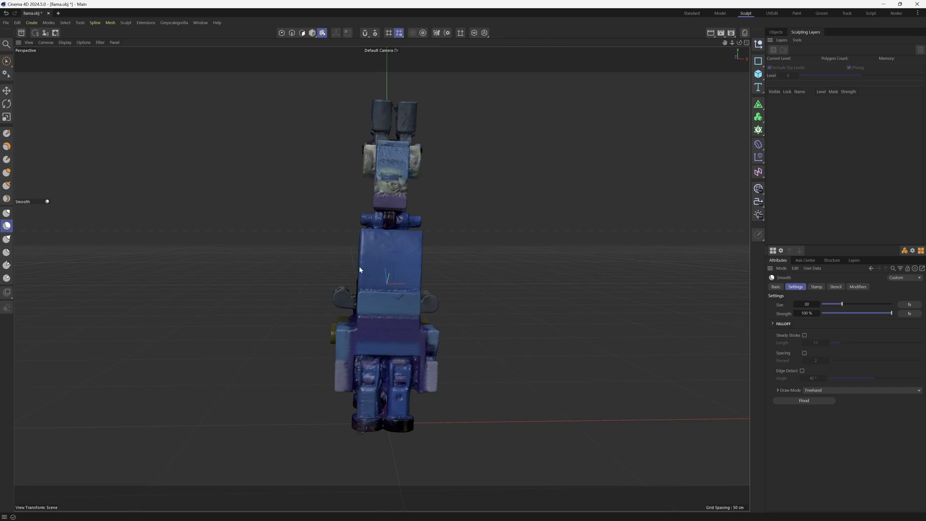
drag(384, 266, 402, 278)
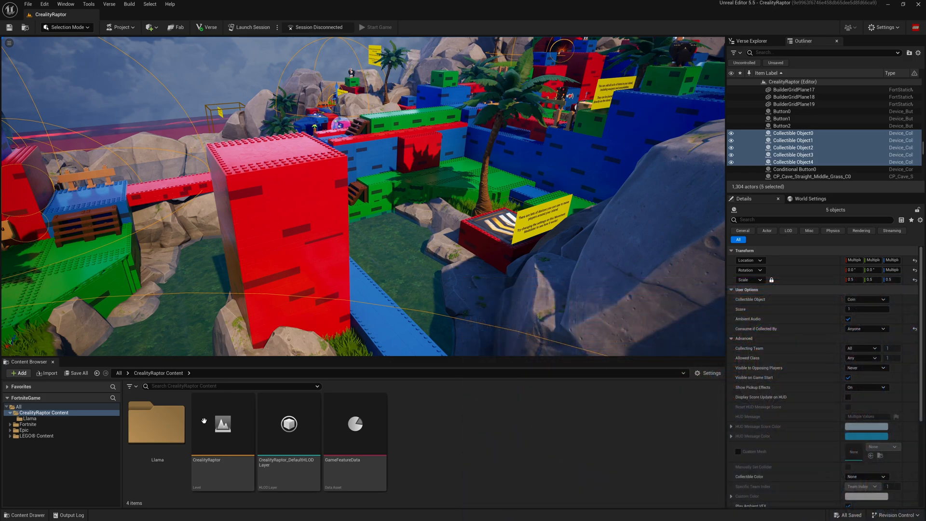
mouse_move(156, 423)
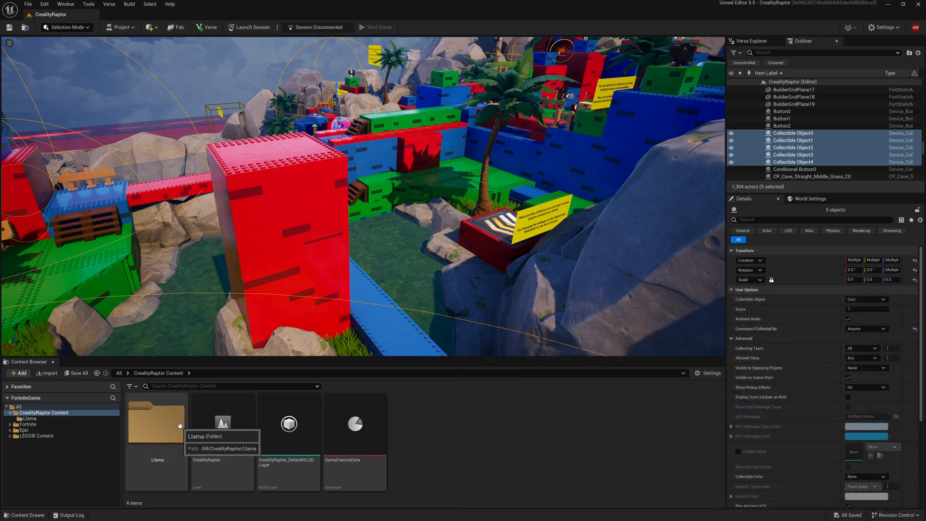
Import the llama FBX into the Llama folder using Import All.
double_click(156, 422)
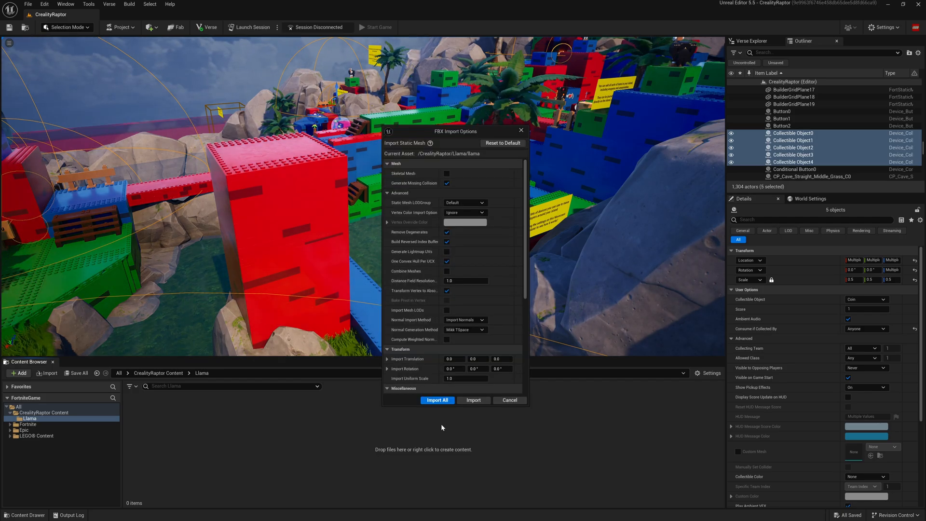
mouse_move(480, 143)
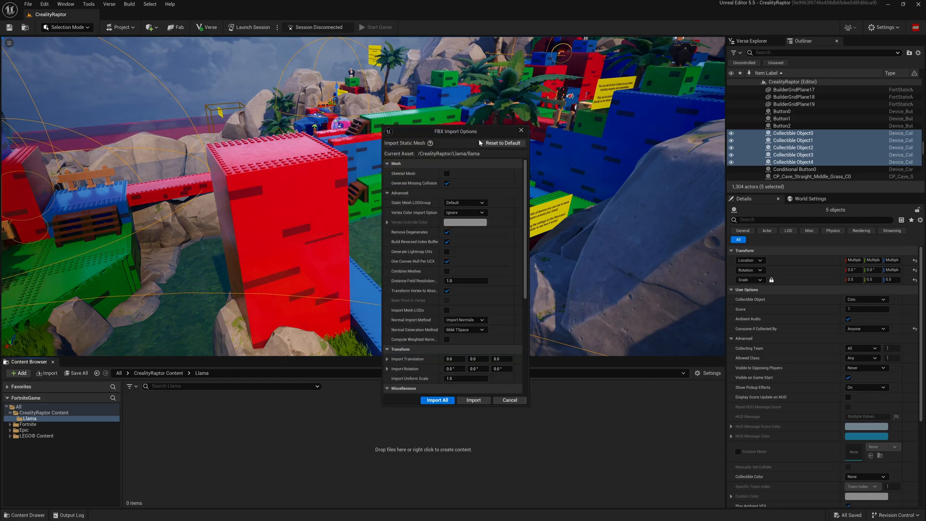
mouse_move(445, 142)
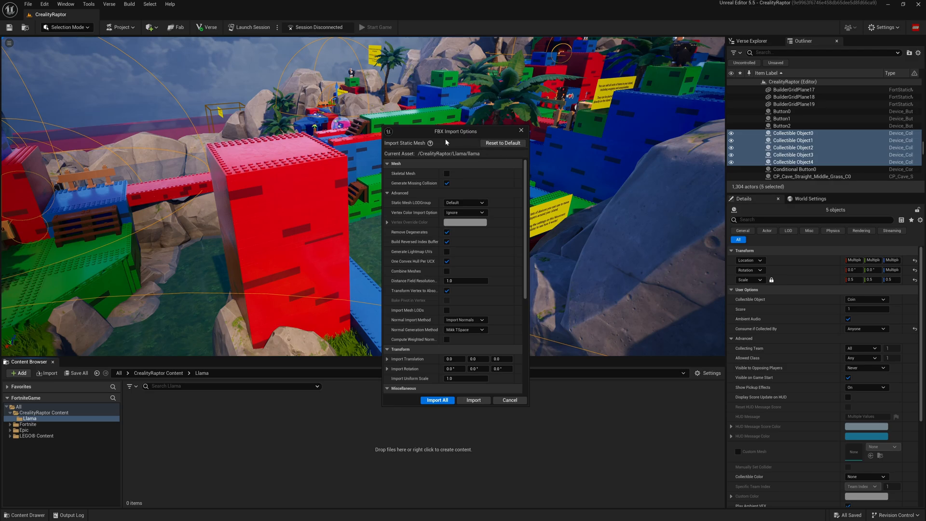
click(437, 400)
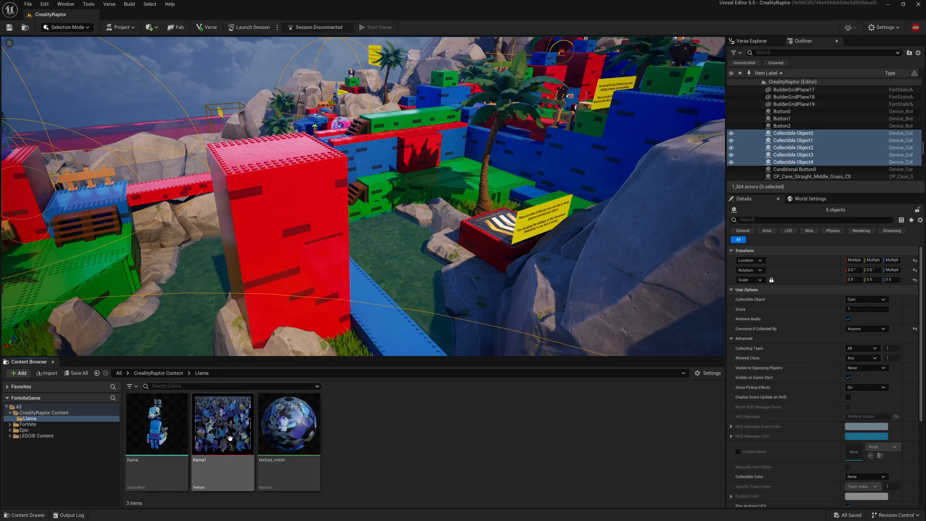
mouse_move(287, 423)
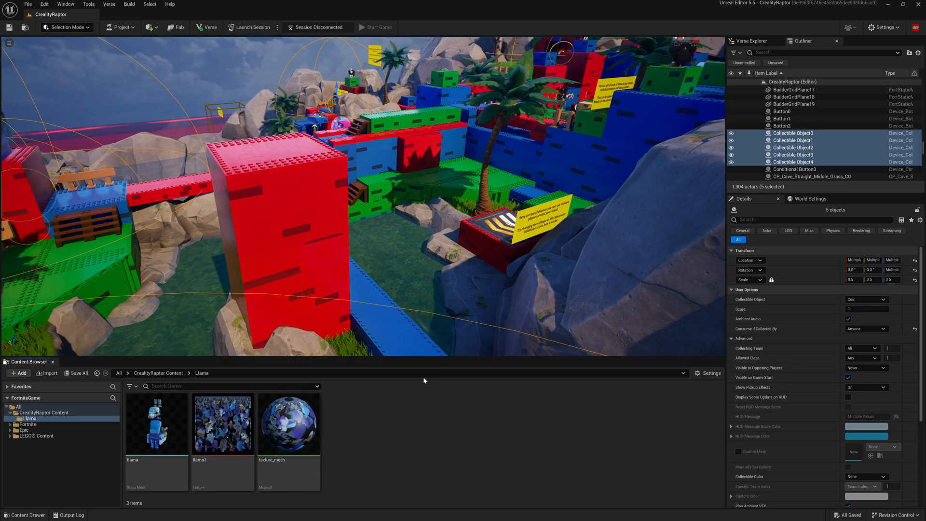
mouse_move(156, 424)
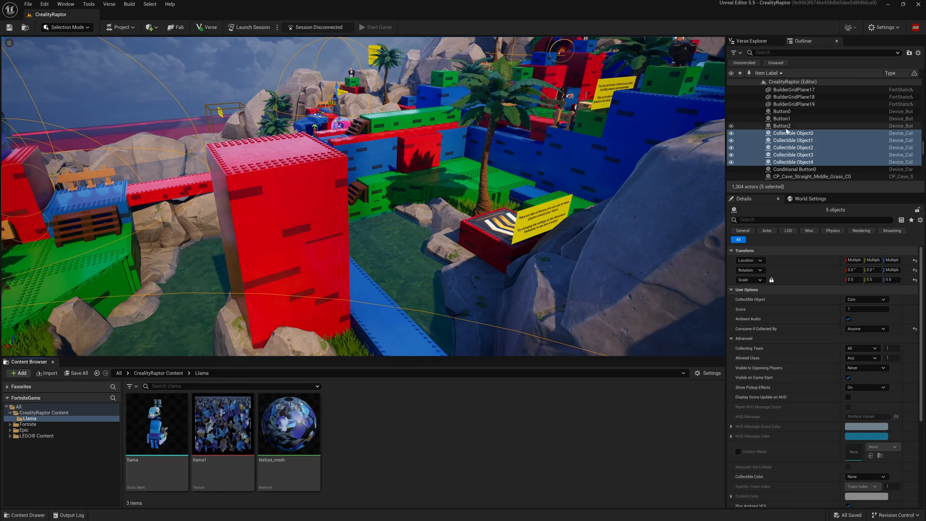
Select Collectible Object0–4 and assign the llama static mesh as their custom mesh.
click(794, 133)
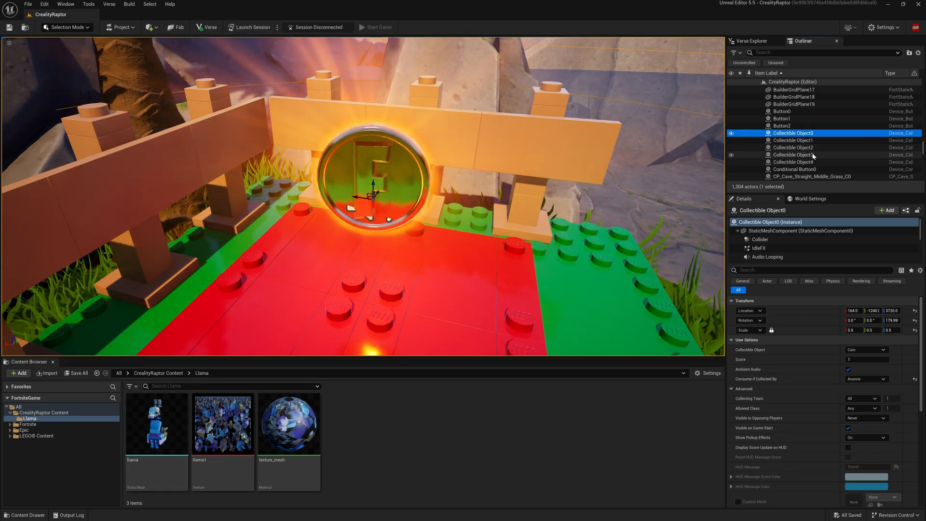
click(794, 162)
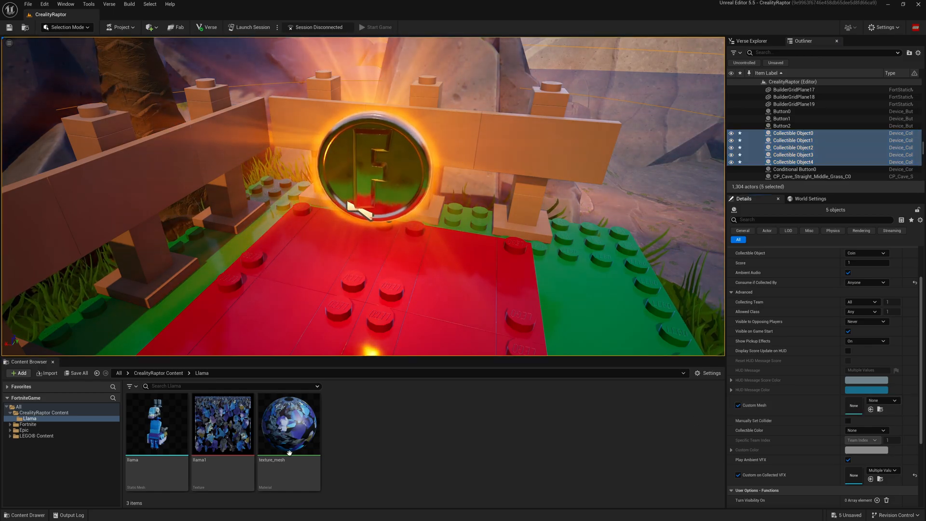
click(156, 423)
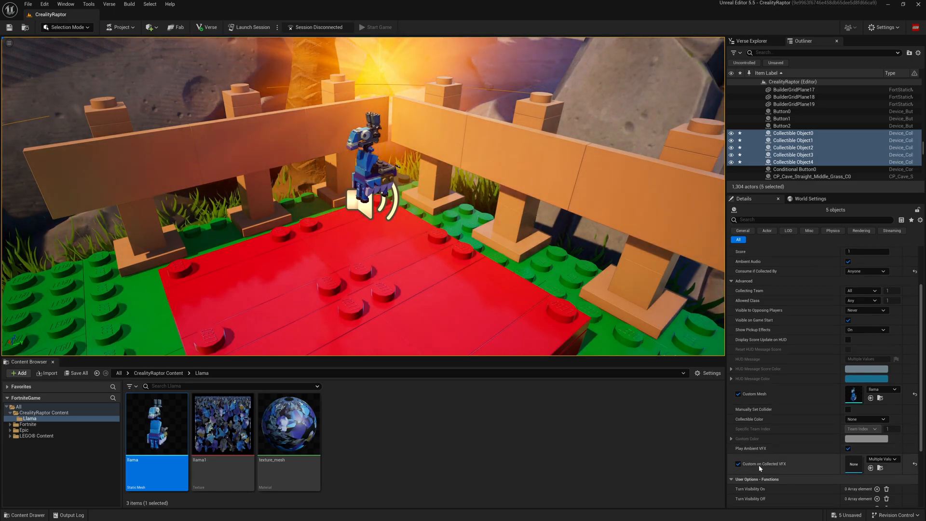
Set Custom on Collected VFX to the default Niagara particle effect and launch the game session.
click(880, 467)
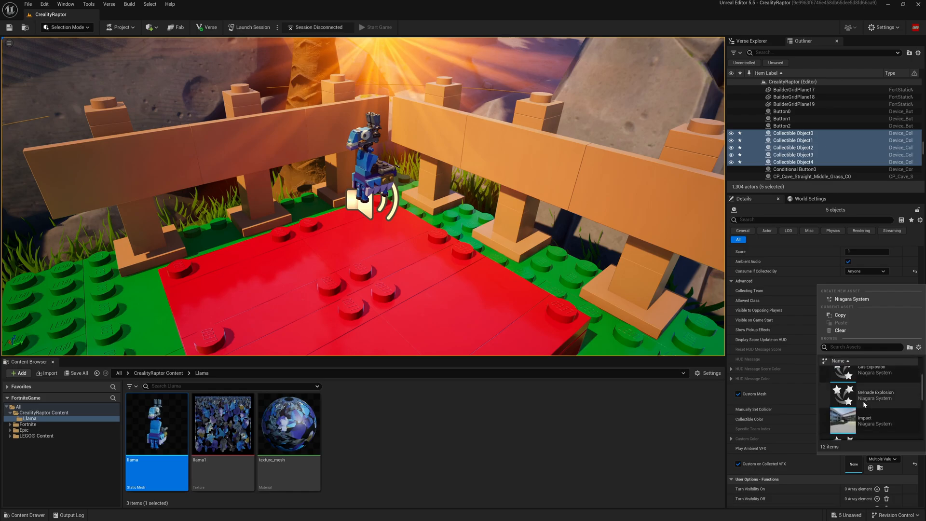
scroll(down, 3)
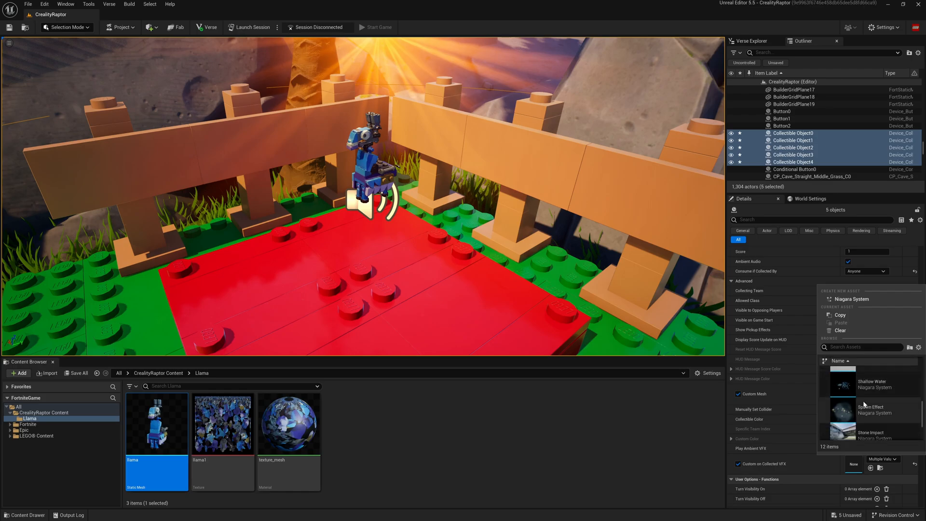
mouse_move(881, 416)
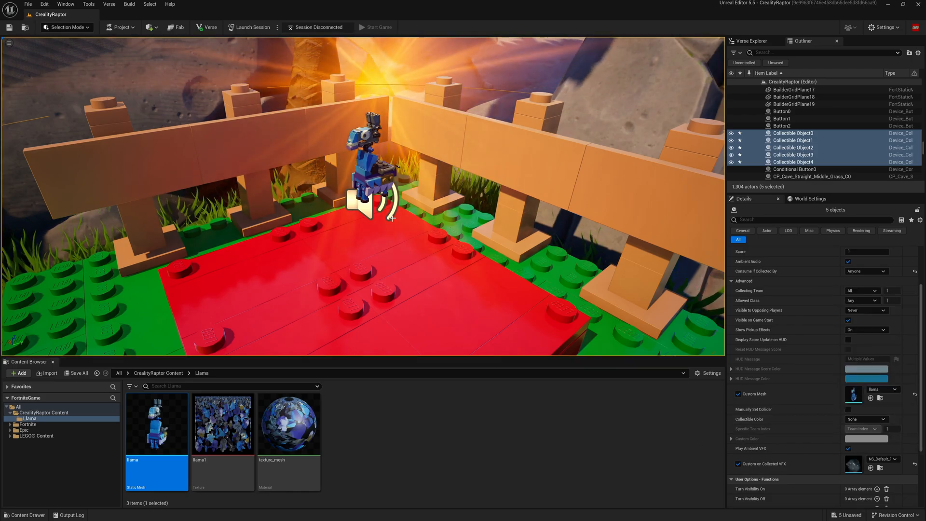
click(376, 27)
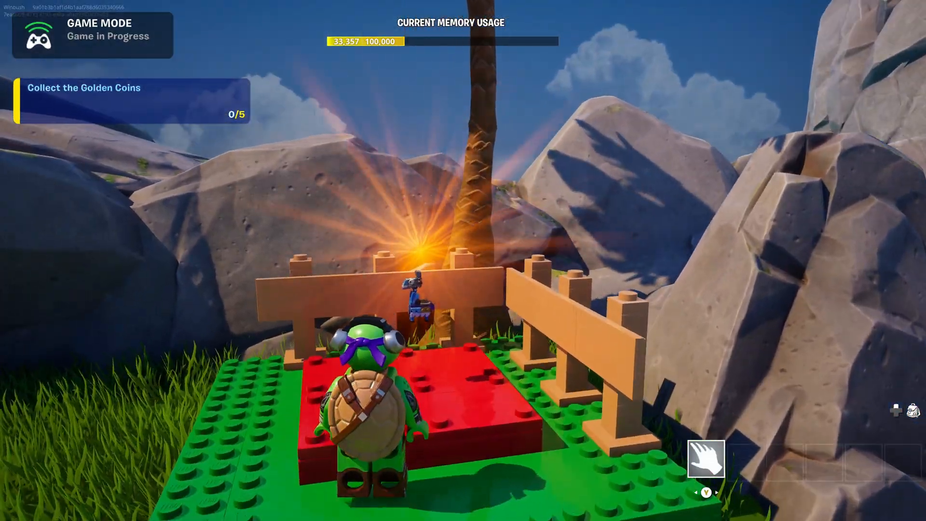
Walk the character into the llama to collect it, raising the coin tracker to 1/5.
key(w)
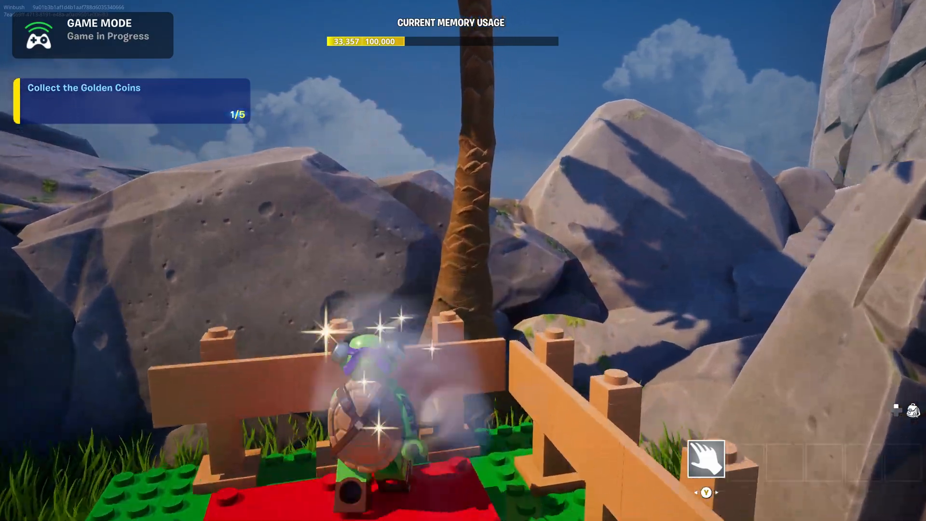